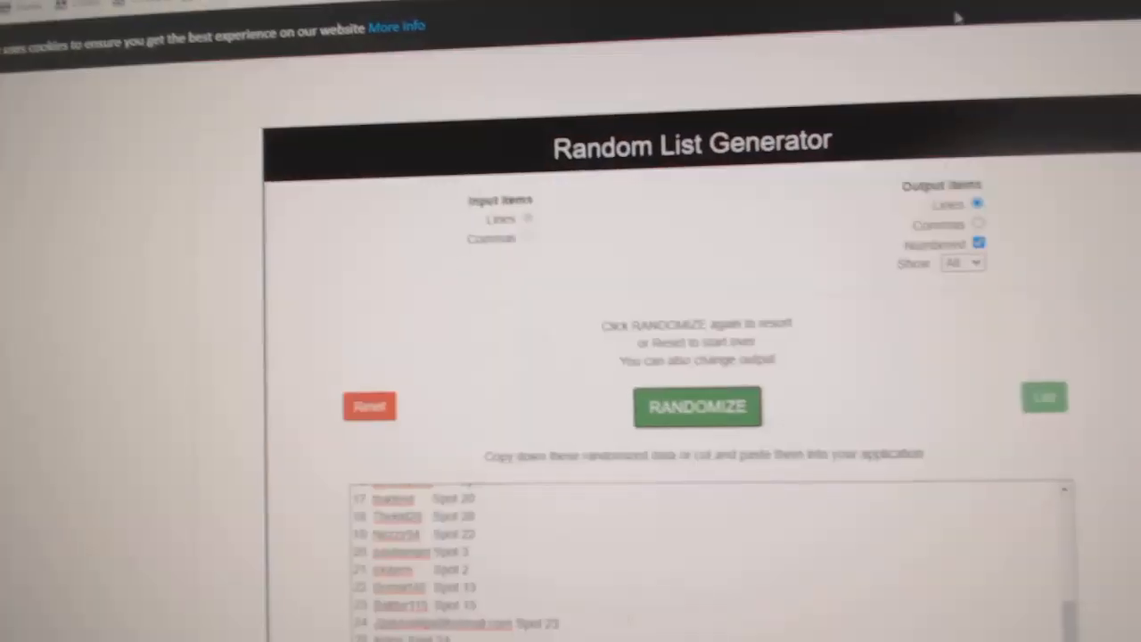
click(697, 406)
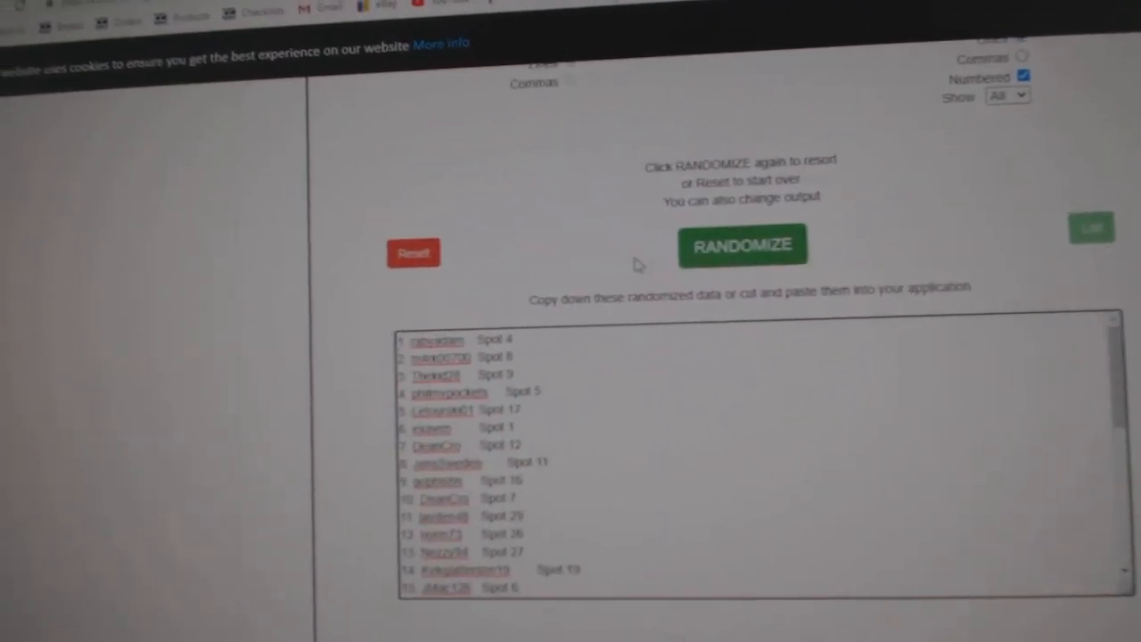
click(741, 244)
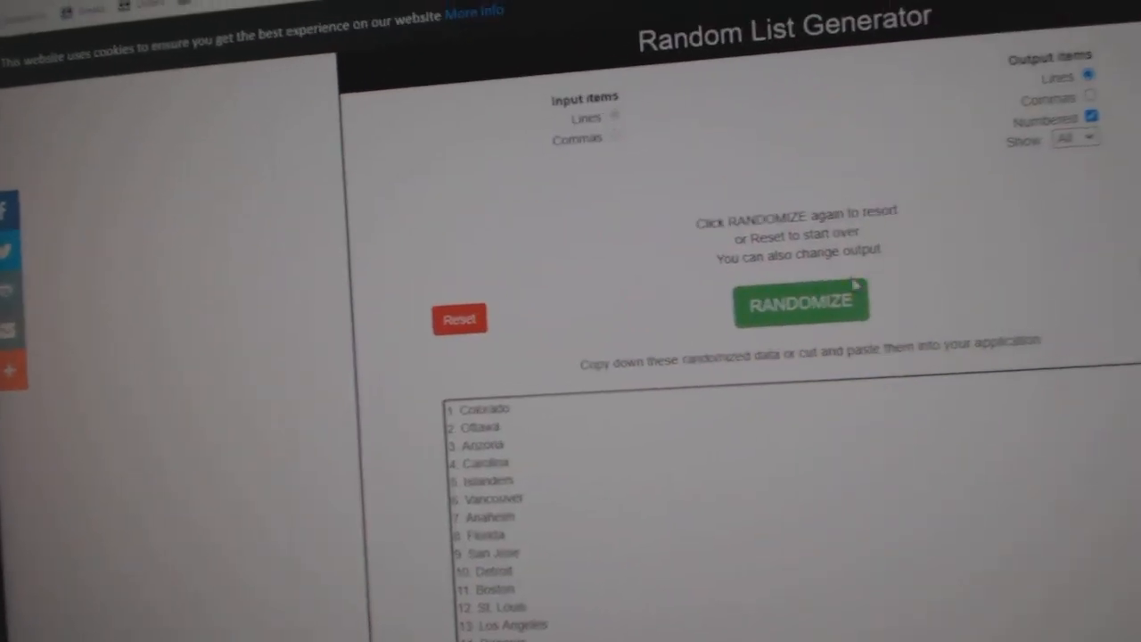
click(801, 300)
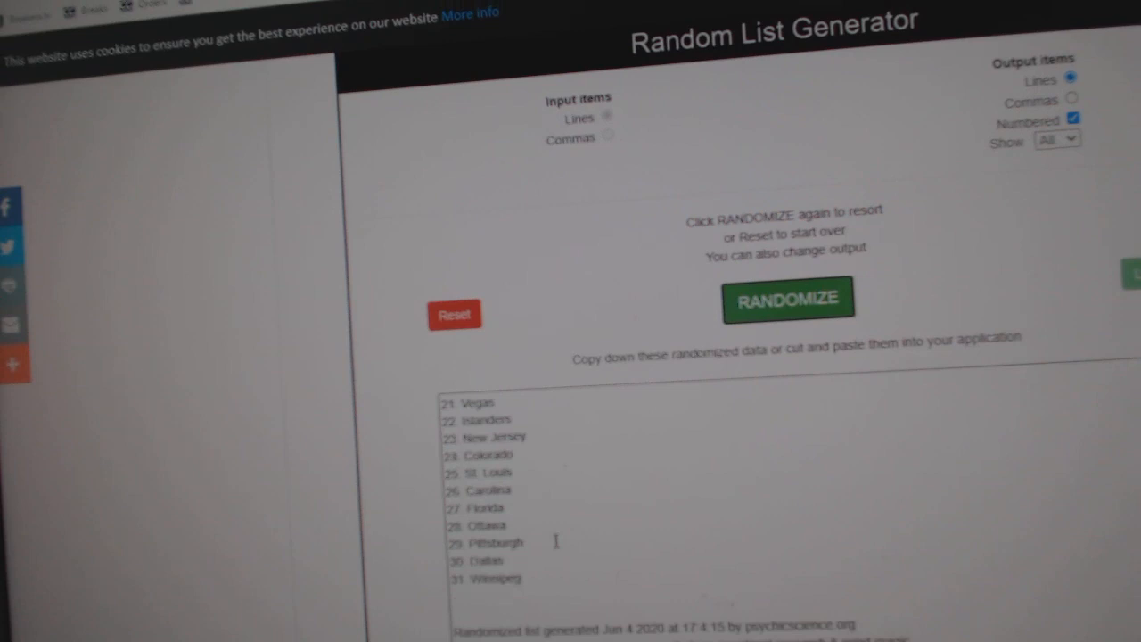
click(788, 298)
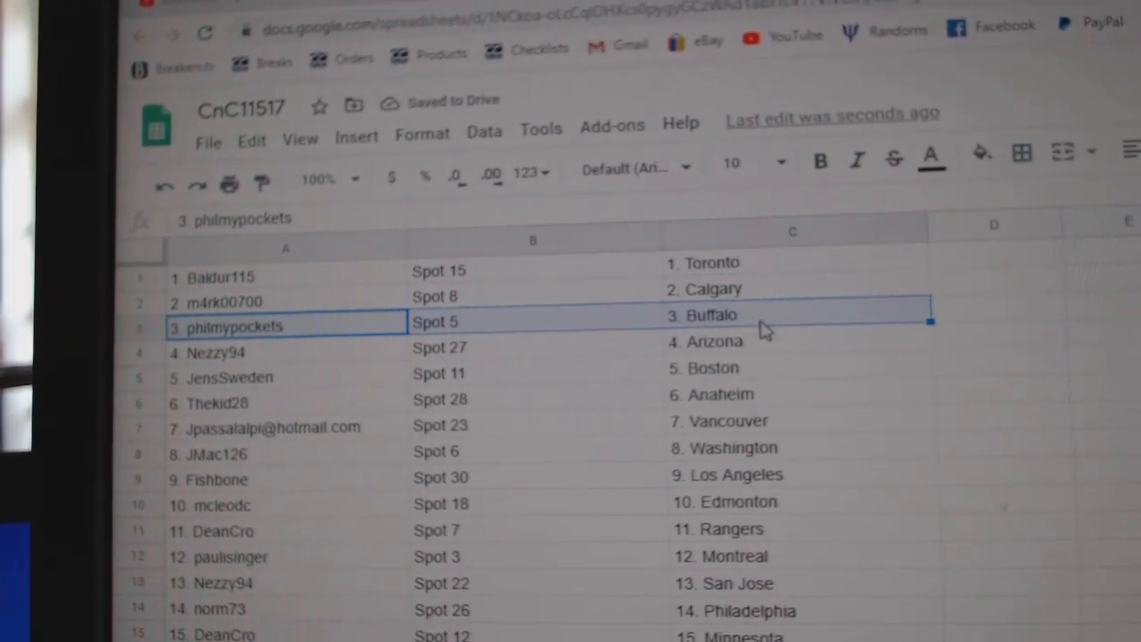
click(281, 364)
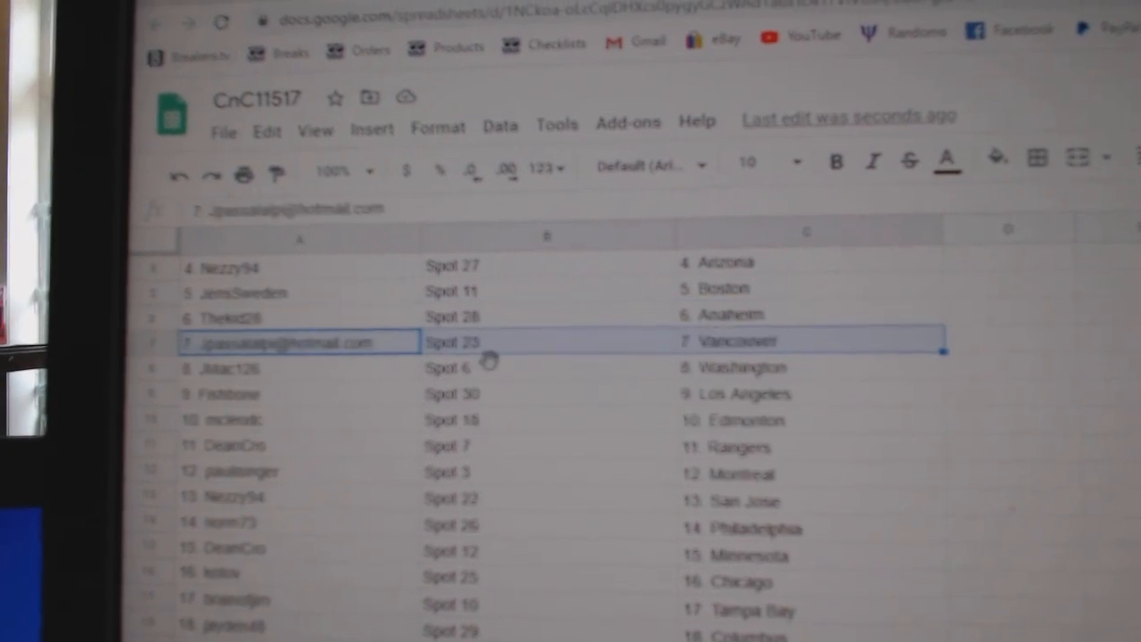
click(285, 398)
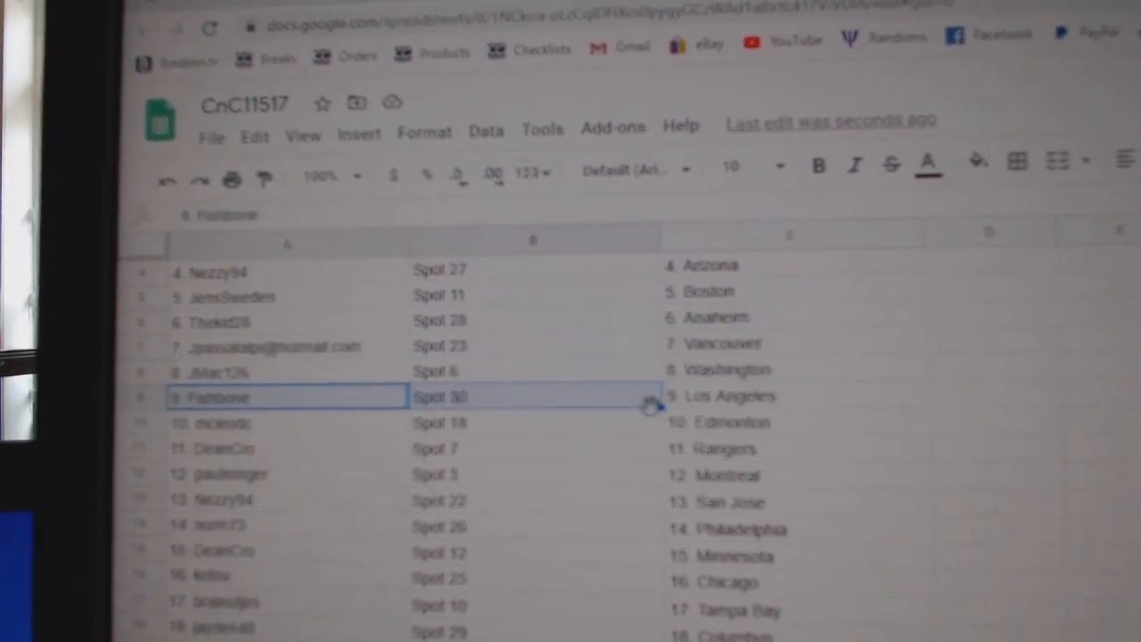
click(276, 461)
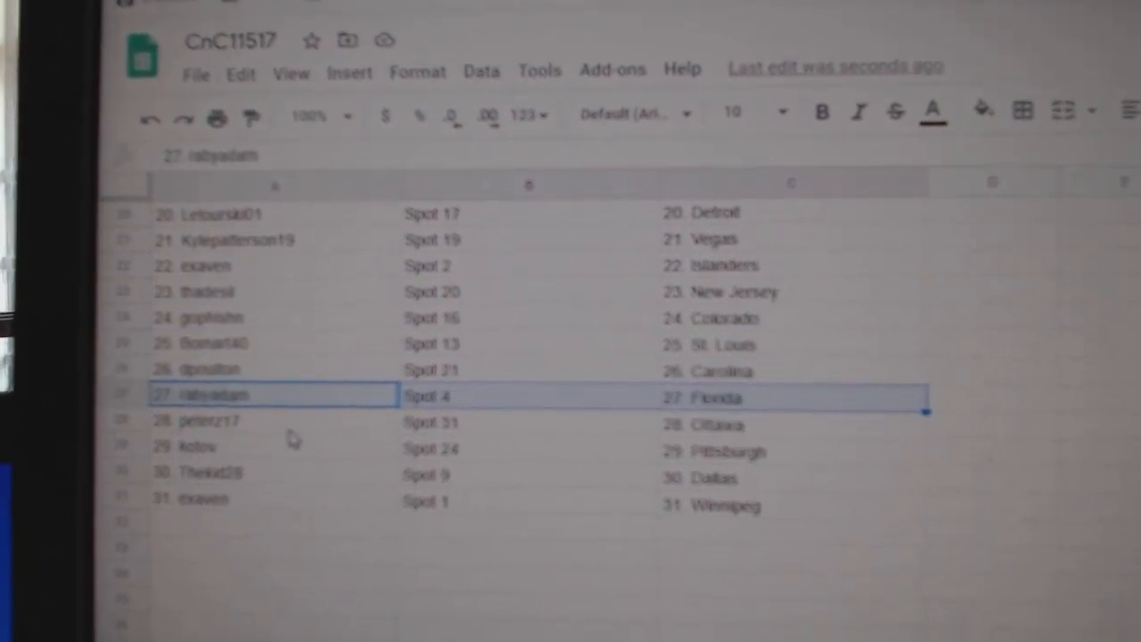
click(205, 464)
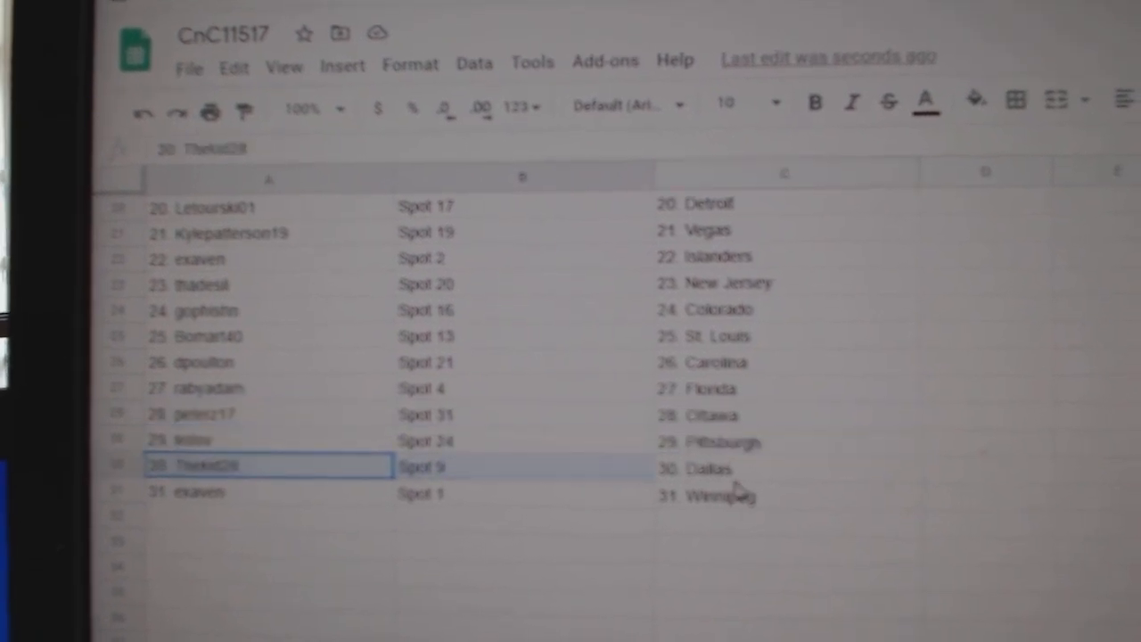